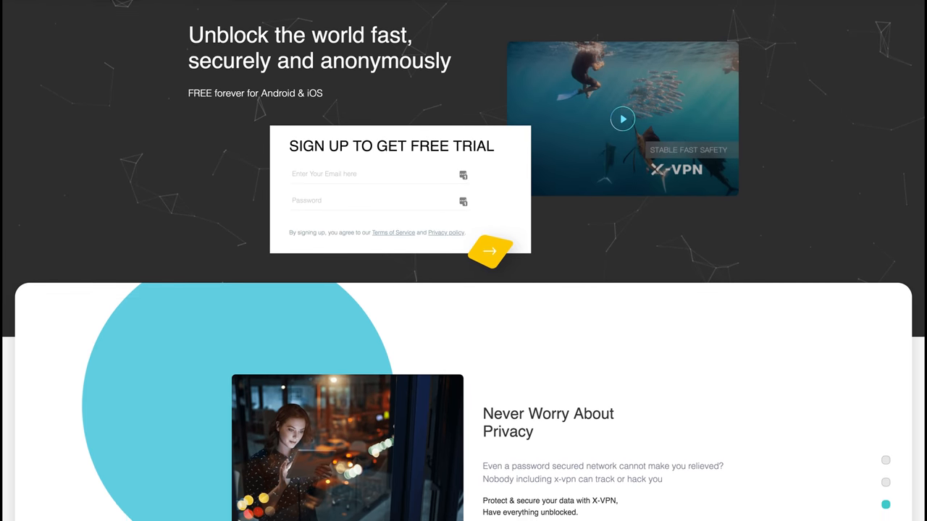
pyautogui.scroll(-3)
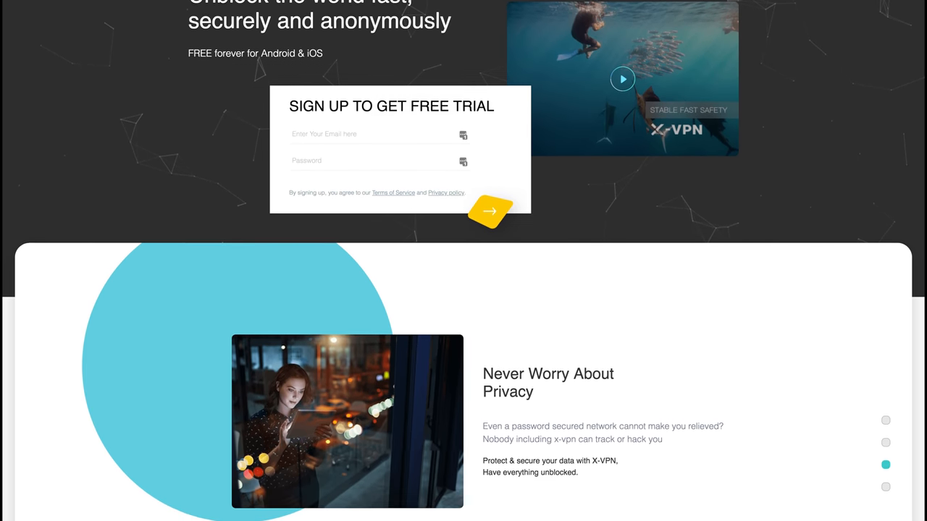
pyautogui.scroll(-3)
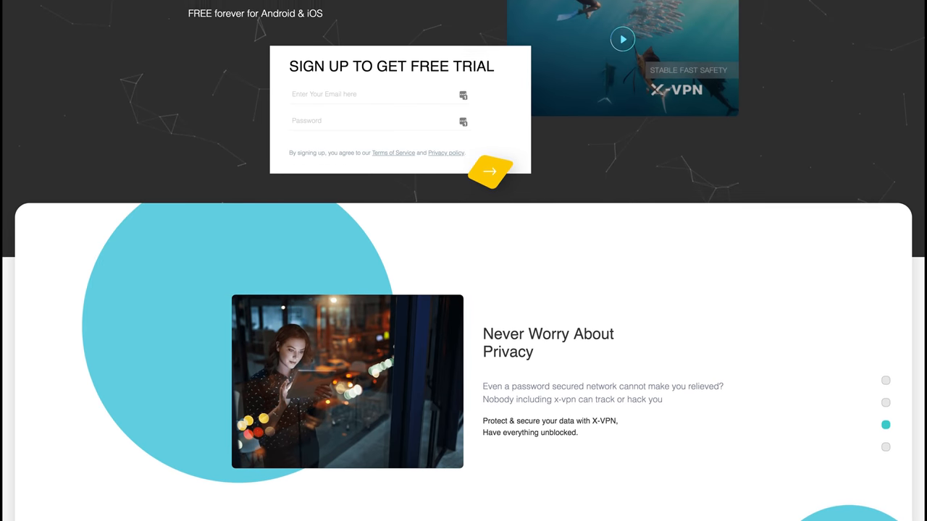
pyautogui.scroll(-3)
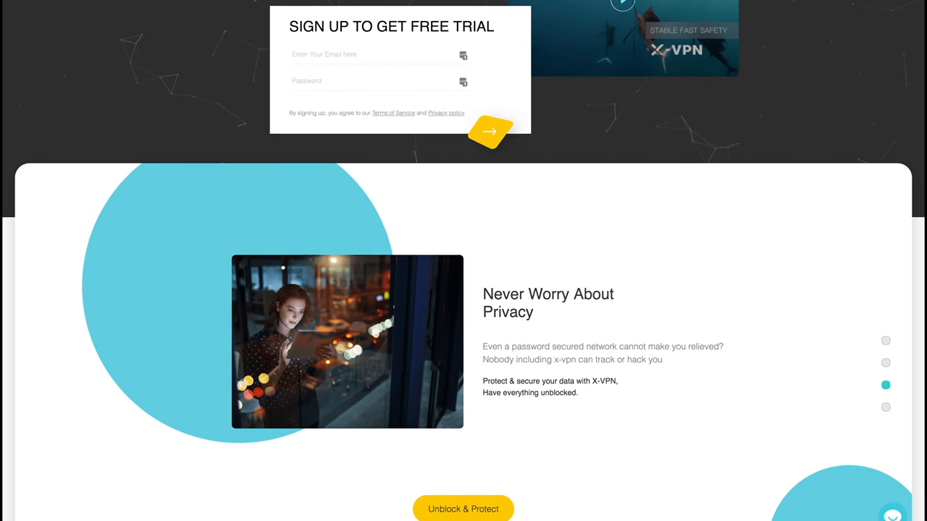